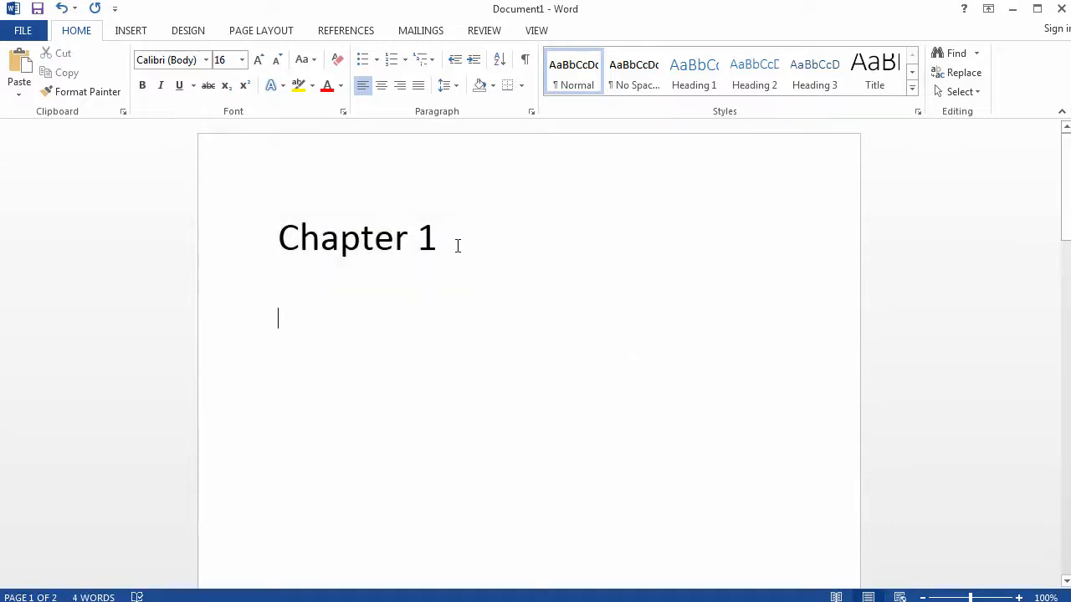
Step: Open the context menu on the 'Chapter 1' heading
right_click(357, 238)
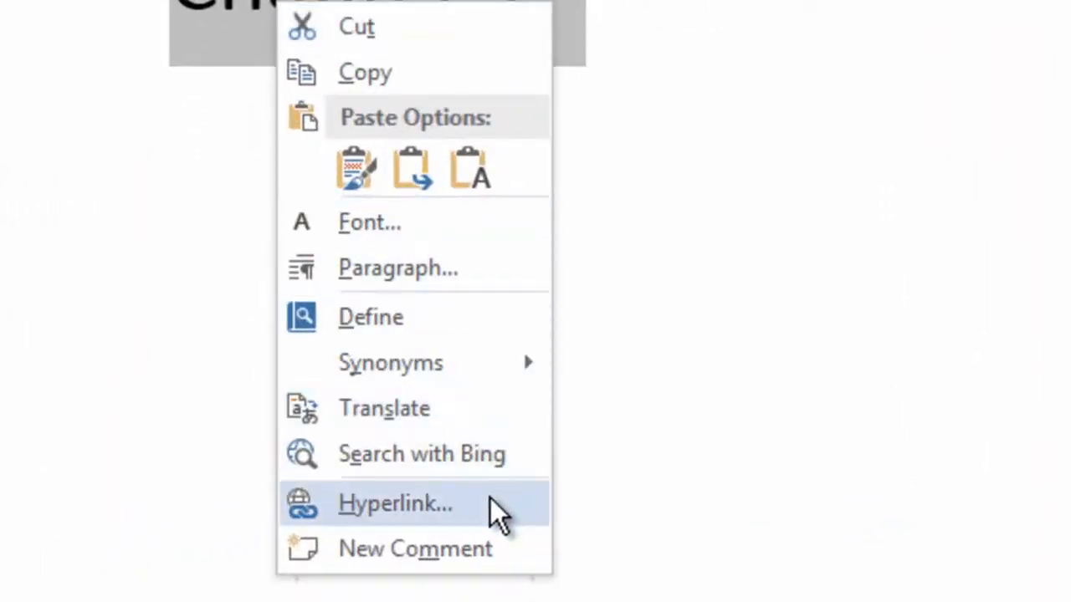
click(395, 504)
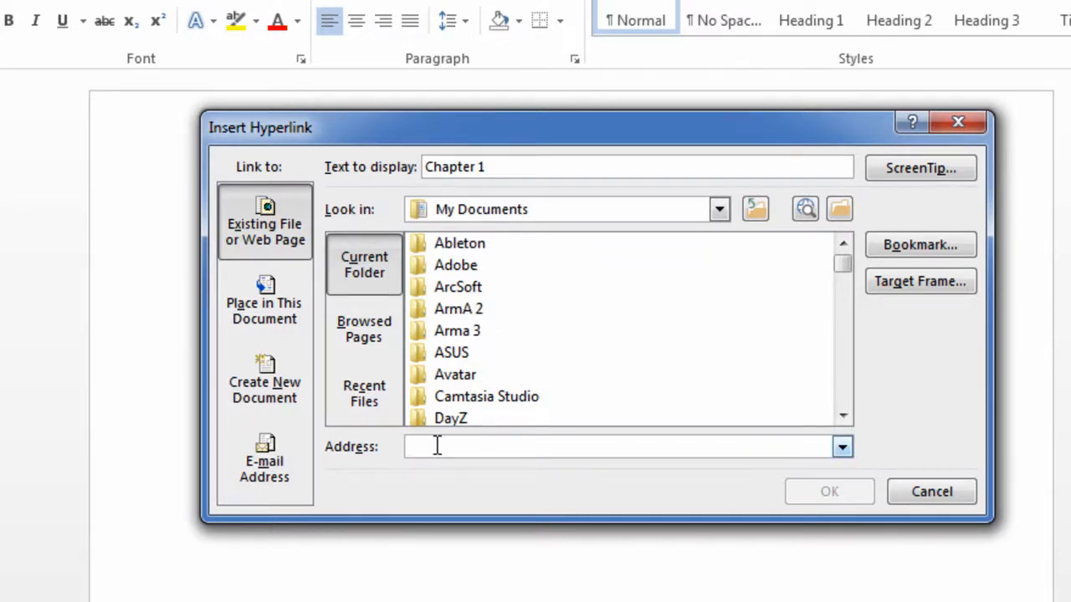
text(http://www.google.com)
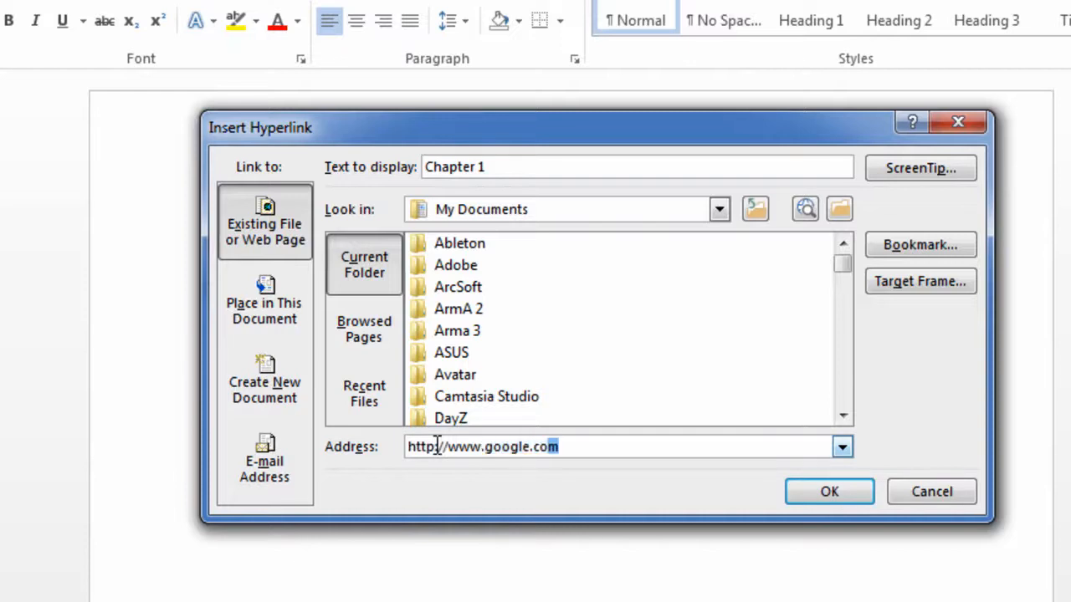
click(829, 491)
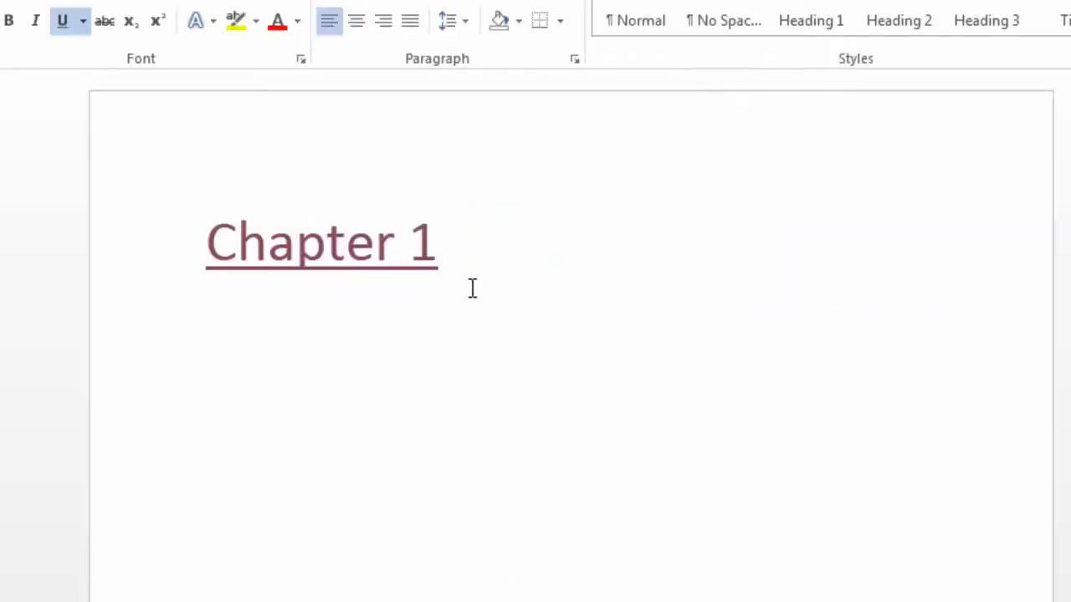
mouse_move(322, 243)
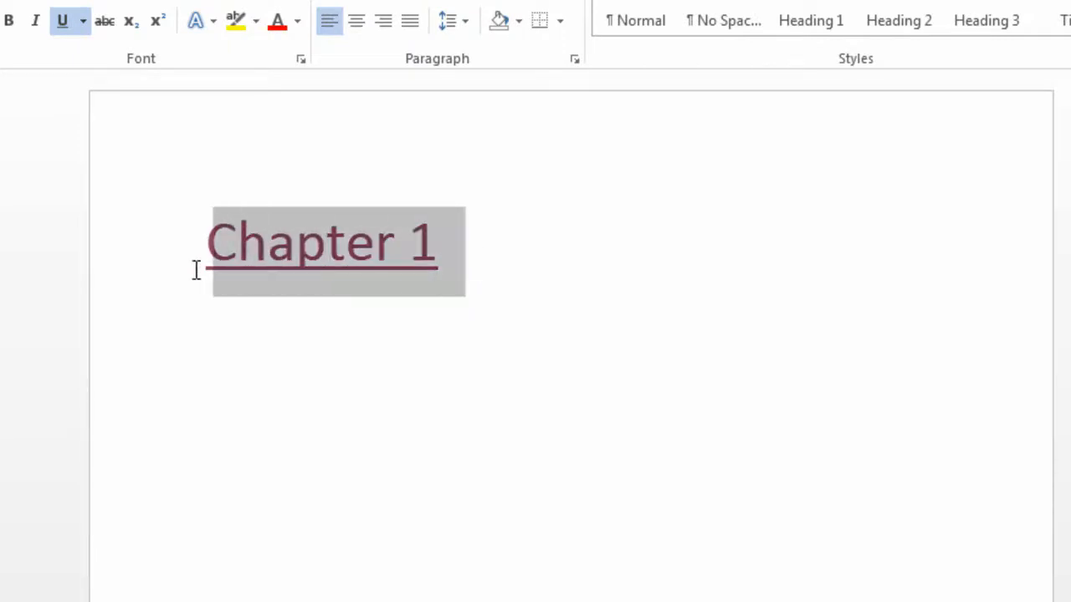
right_click(322, 243)
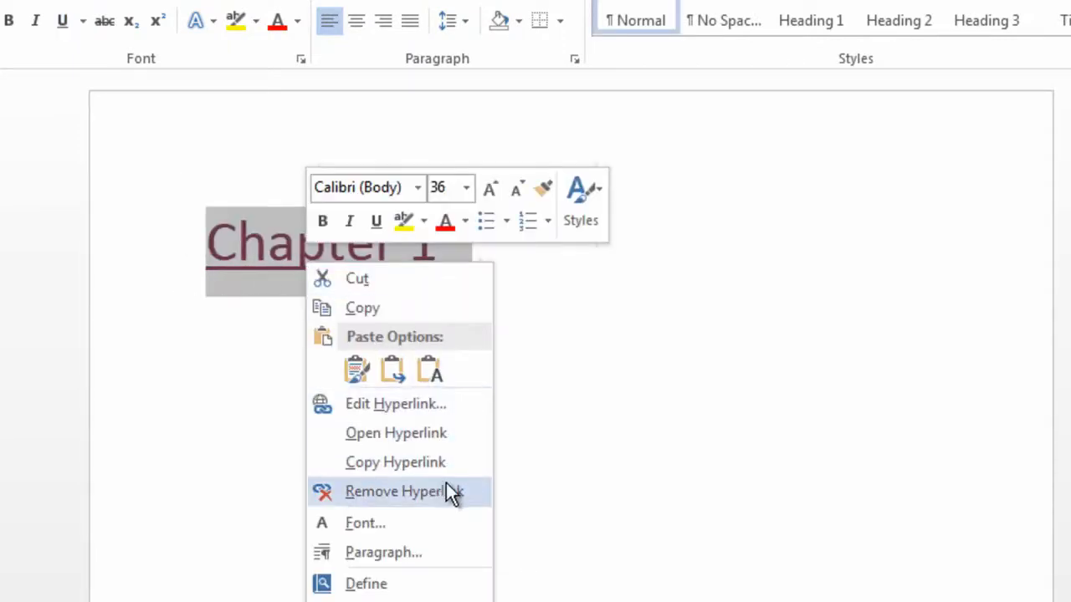
mouse_move(415, 418)
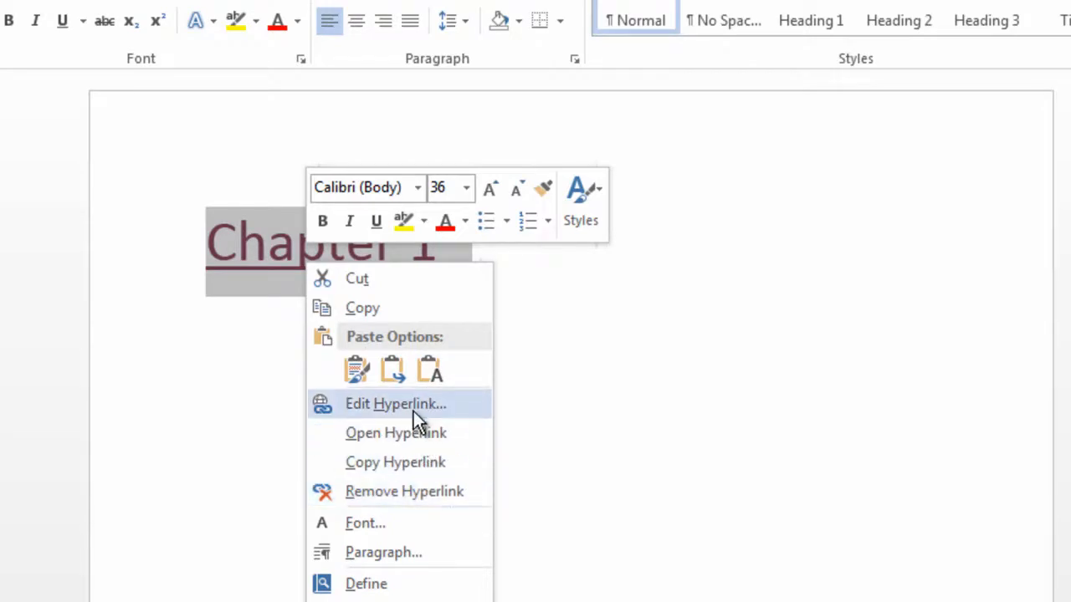
click(398, 404)
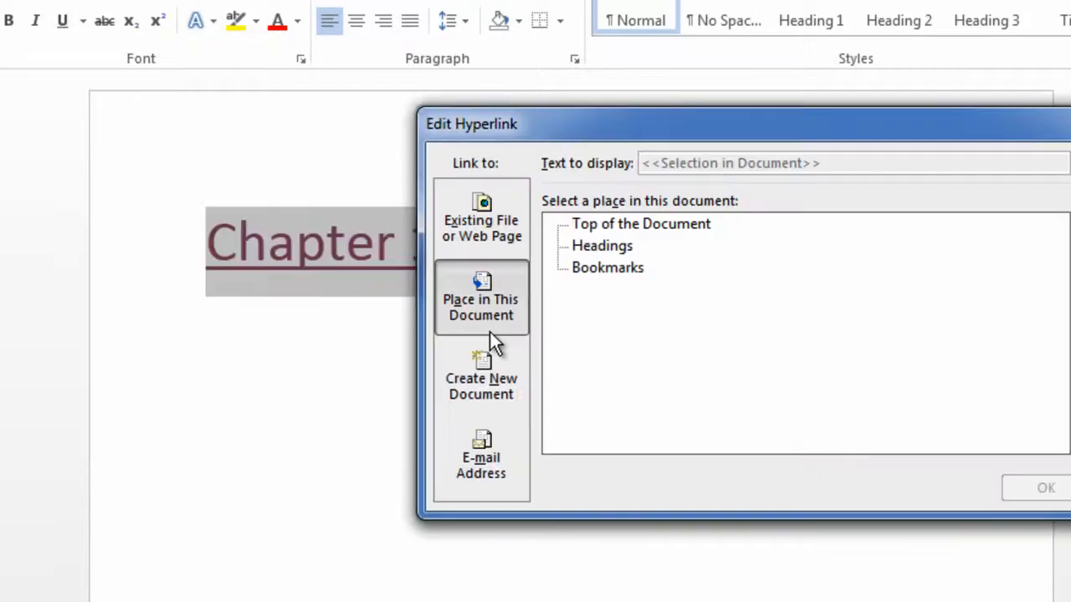
mouse_move(490, 317)
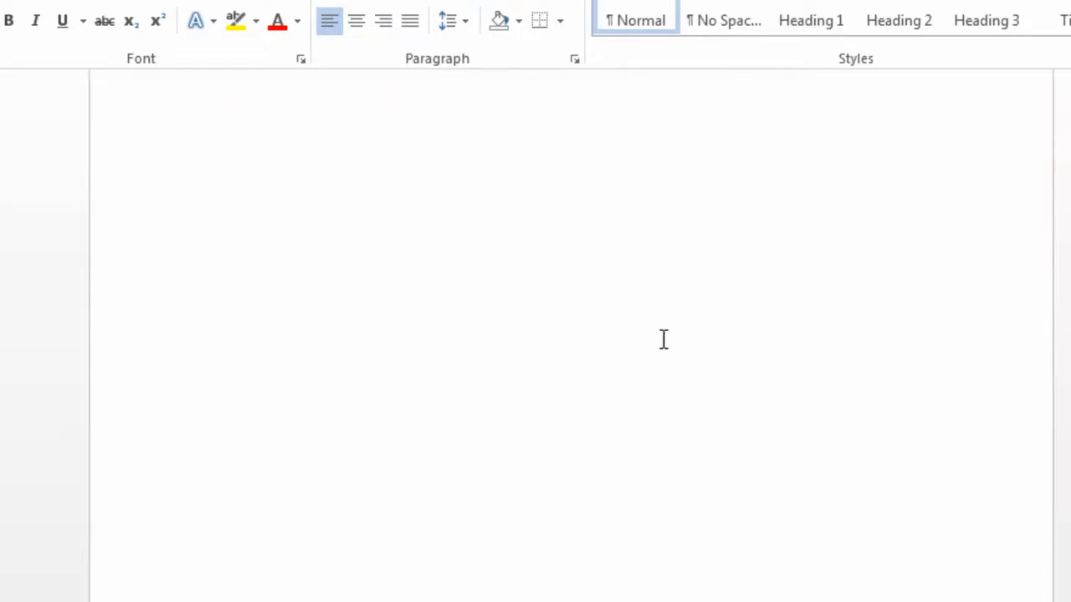
Step: Scroll to page 2 and reopen the Edit Hyperlink settings for 'Chapter 1'
scroll(down, 3)
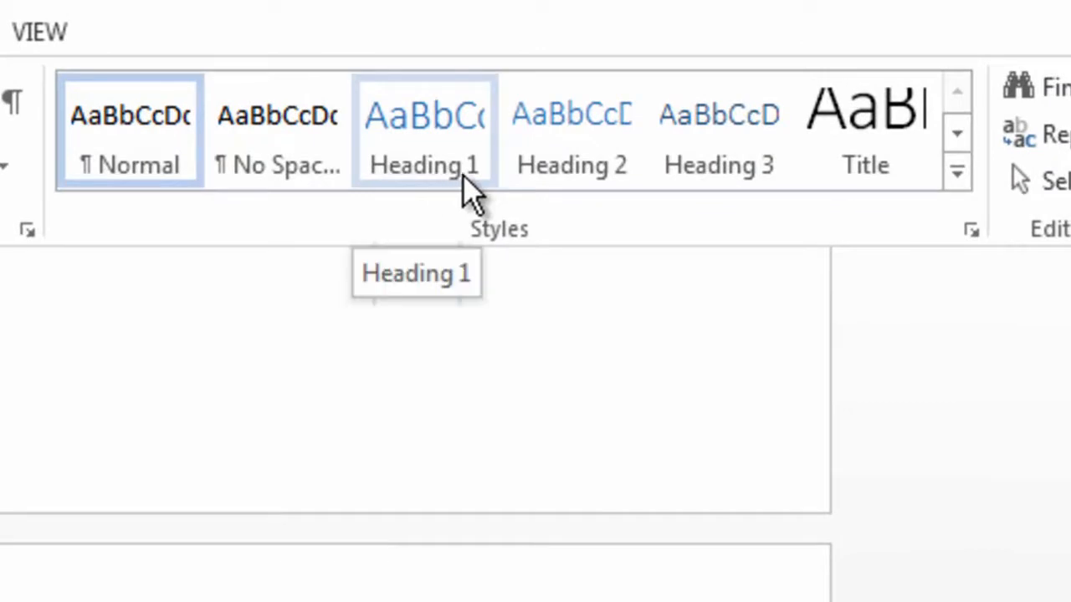
mouse_move(546, 176)
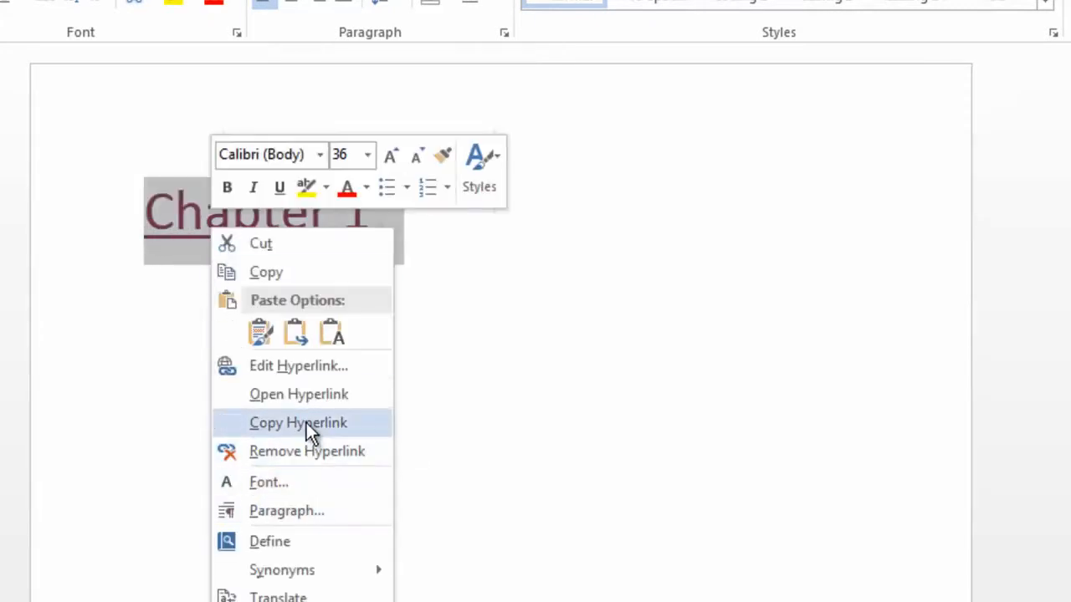
click(298, 367)
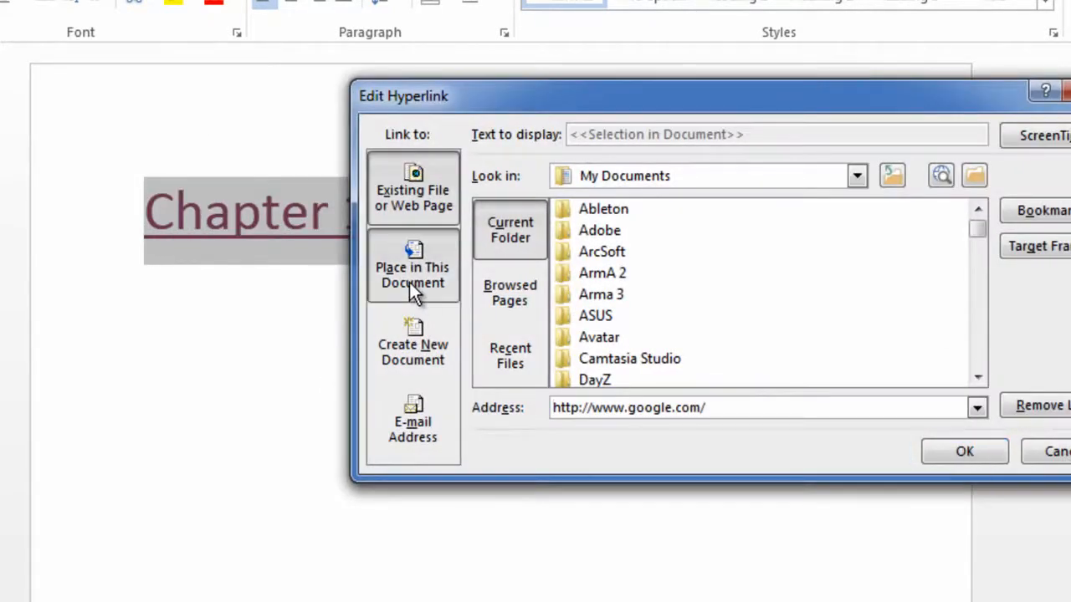
Step: Select the 'Chapter 2' heading under Place in This Document as the link target
click(413, 275)
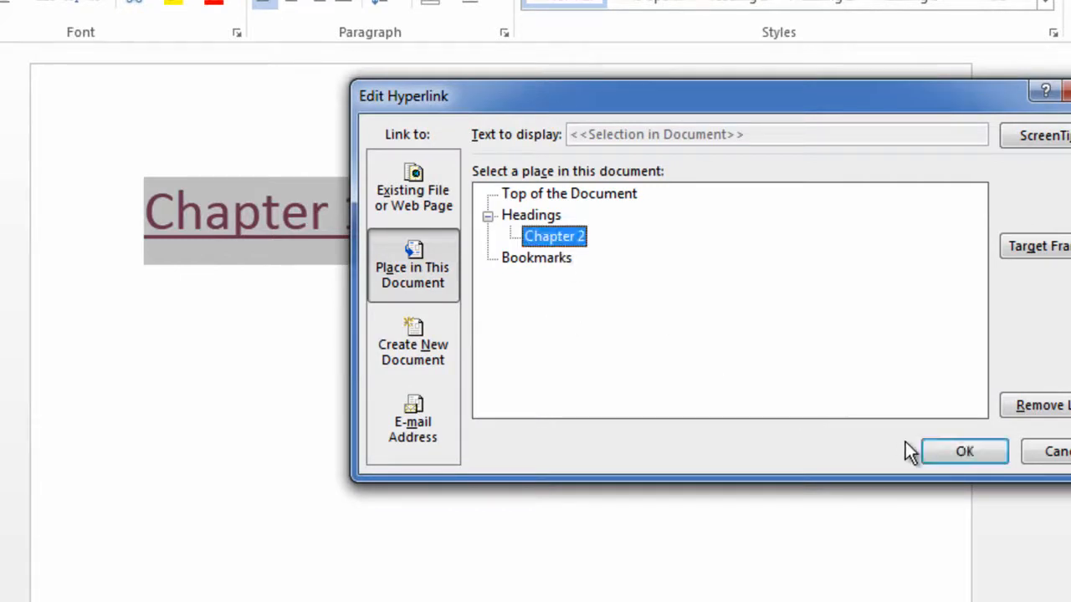
click(964, 451)
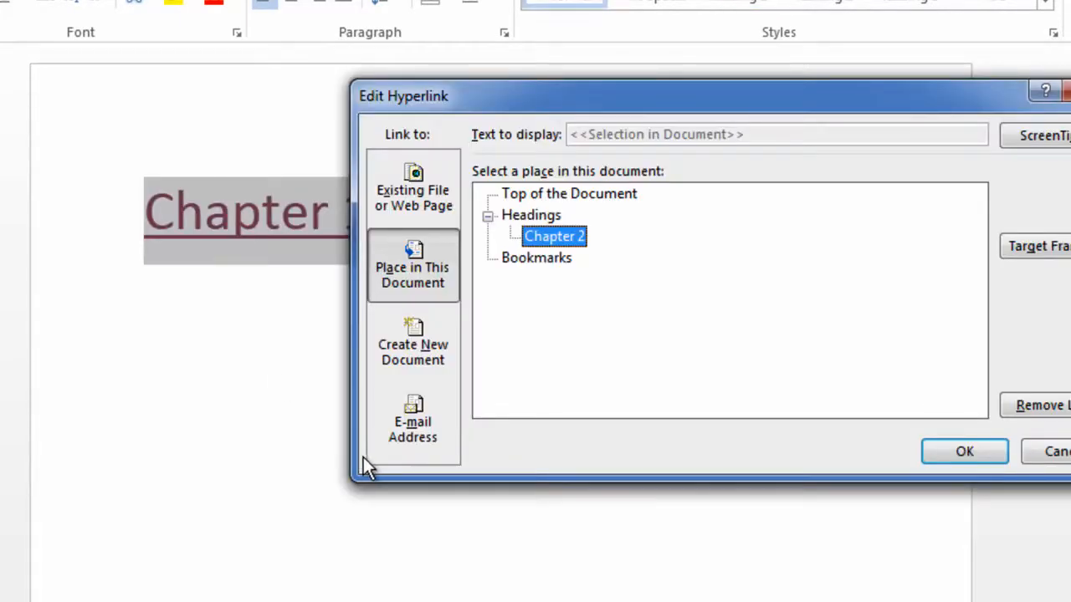
click(412, 421)
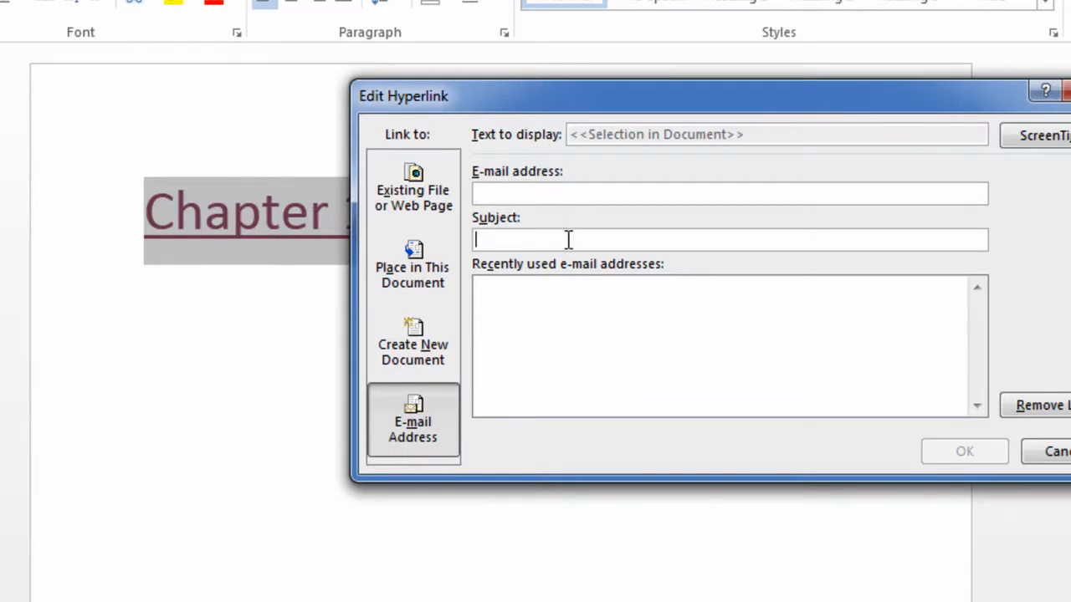
mouse_move(586, 384)
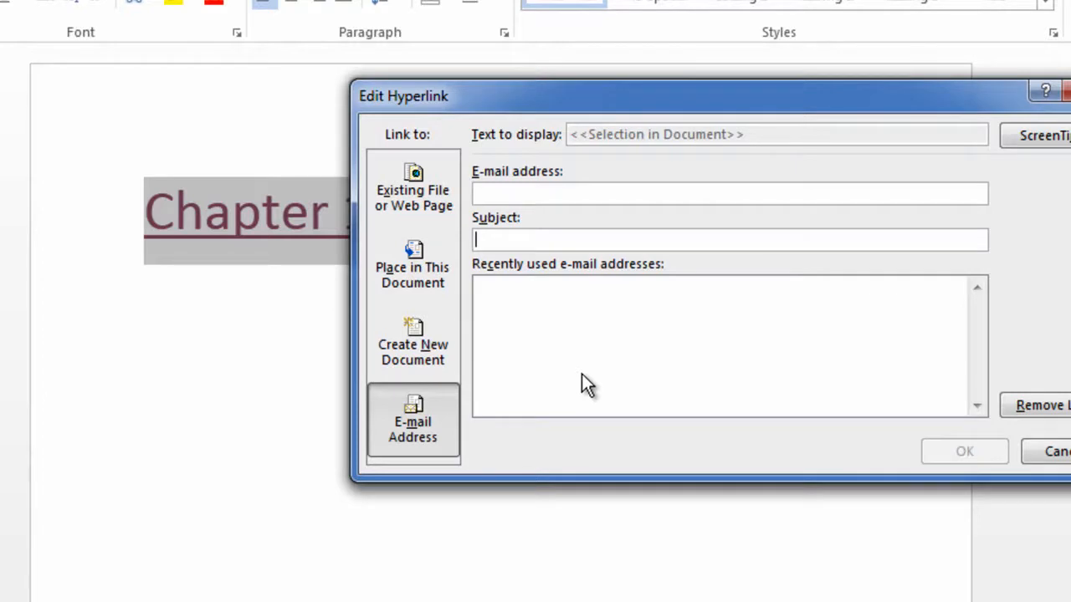
click(413, 266)
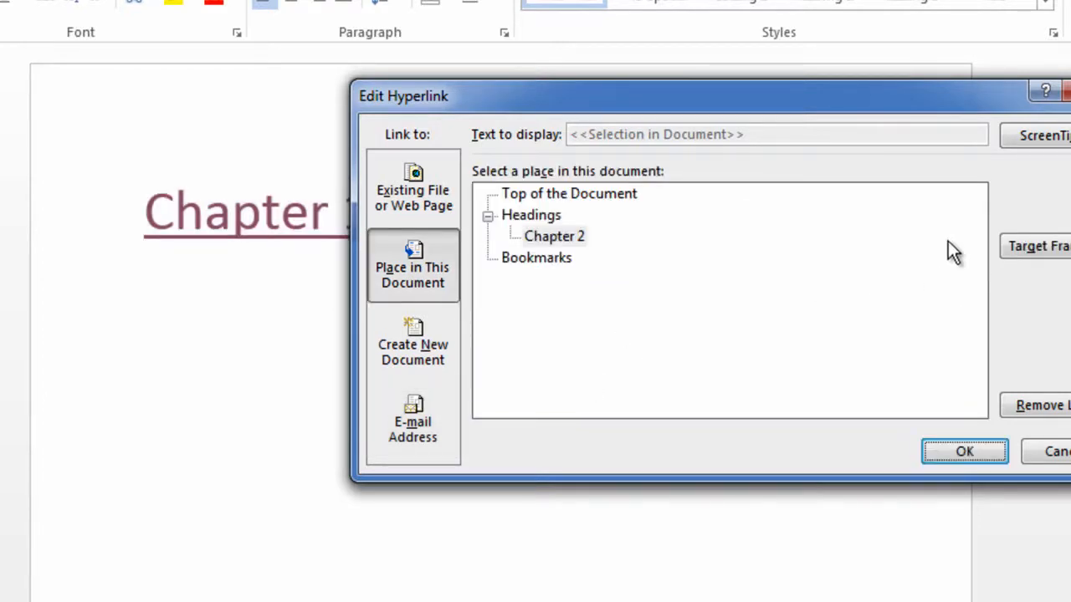
mouse_move(1054, 138)
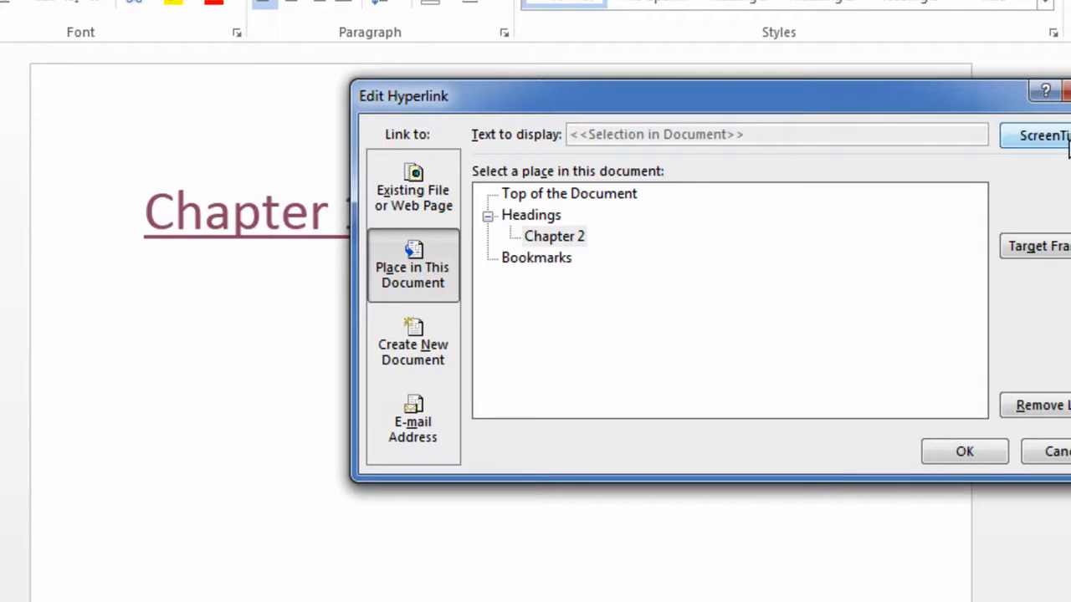
Step: Add the ScreenTip 'This will take you to page 2' and confirm the hyperlink
click(1044, 136)
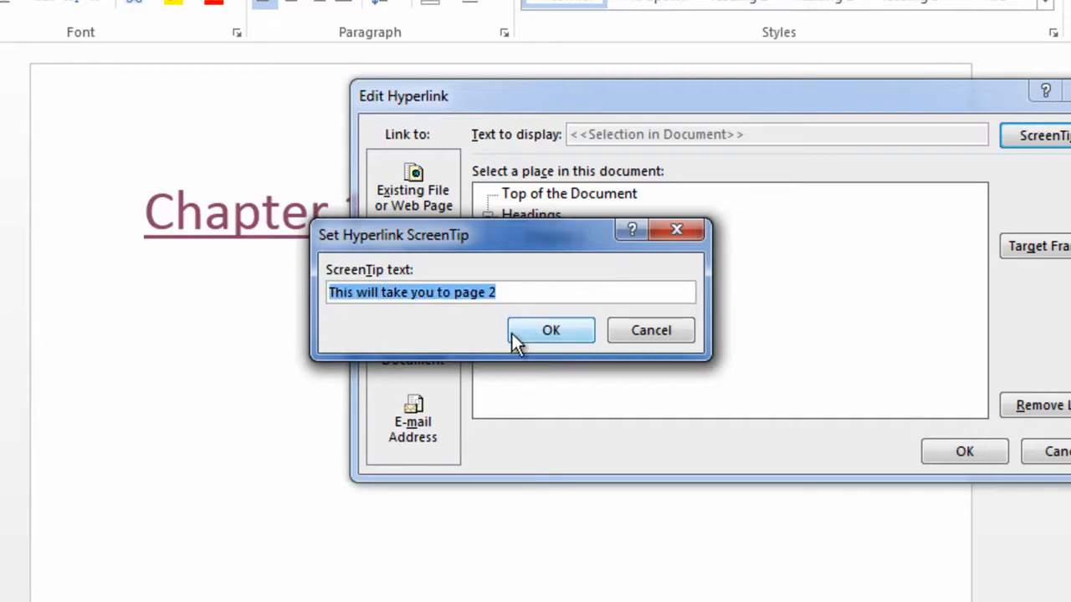
click(550, 329)
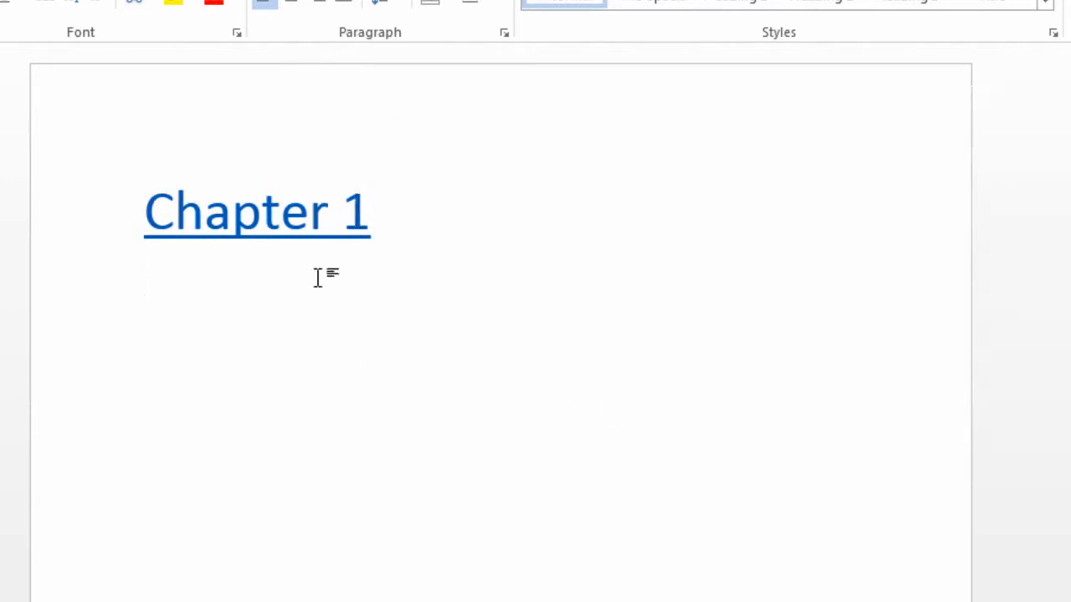
mouse_move(251, 224)
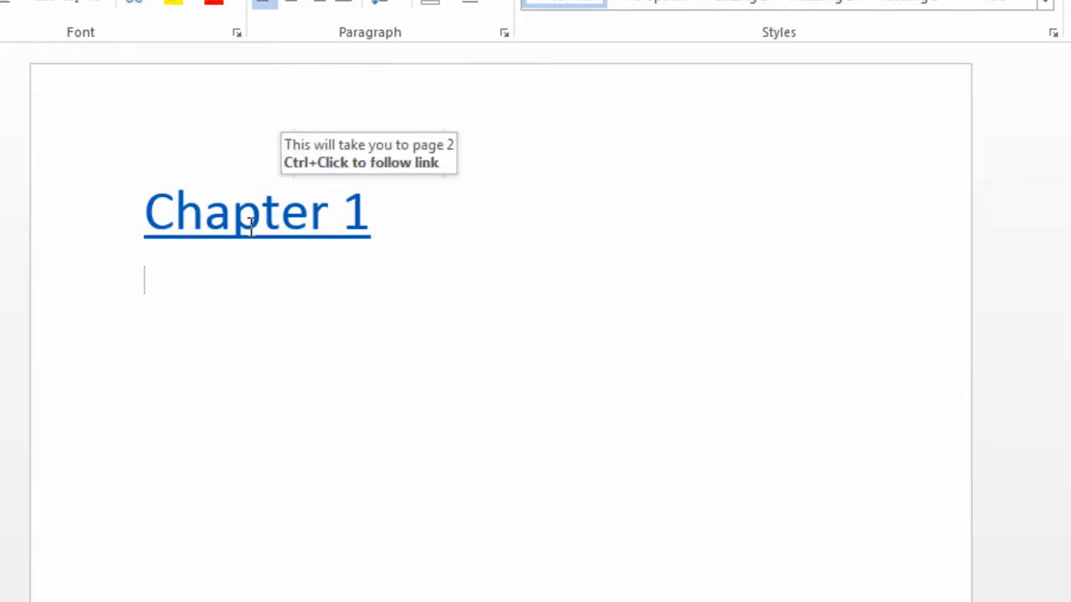
Step: Follow the 'Chapter 1' link to jump to the Chapter 2 heading
click(255, 212)
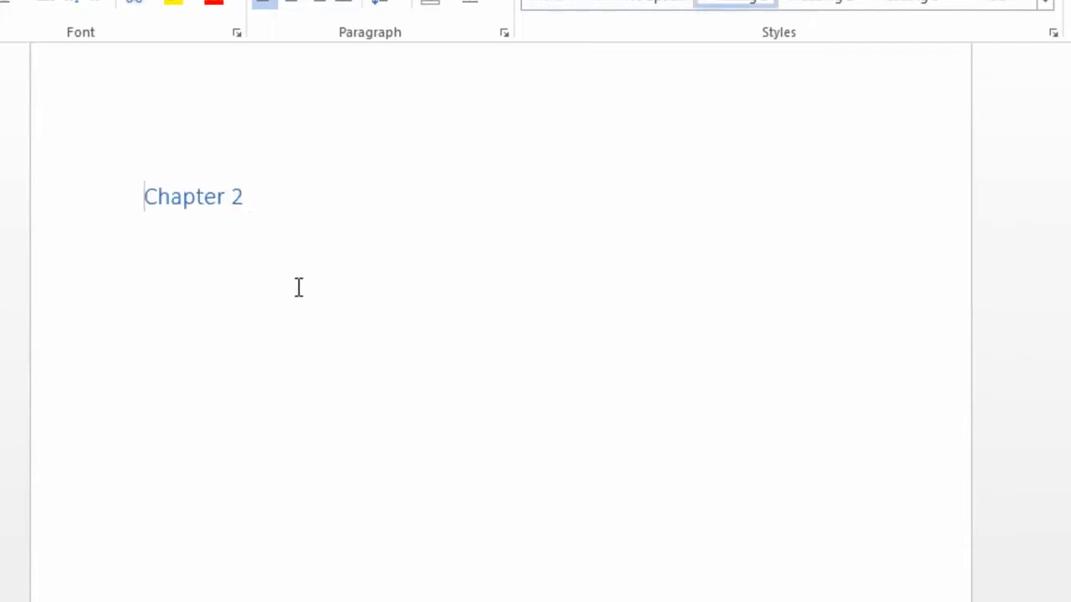
mouse_move(561, 411)
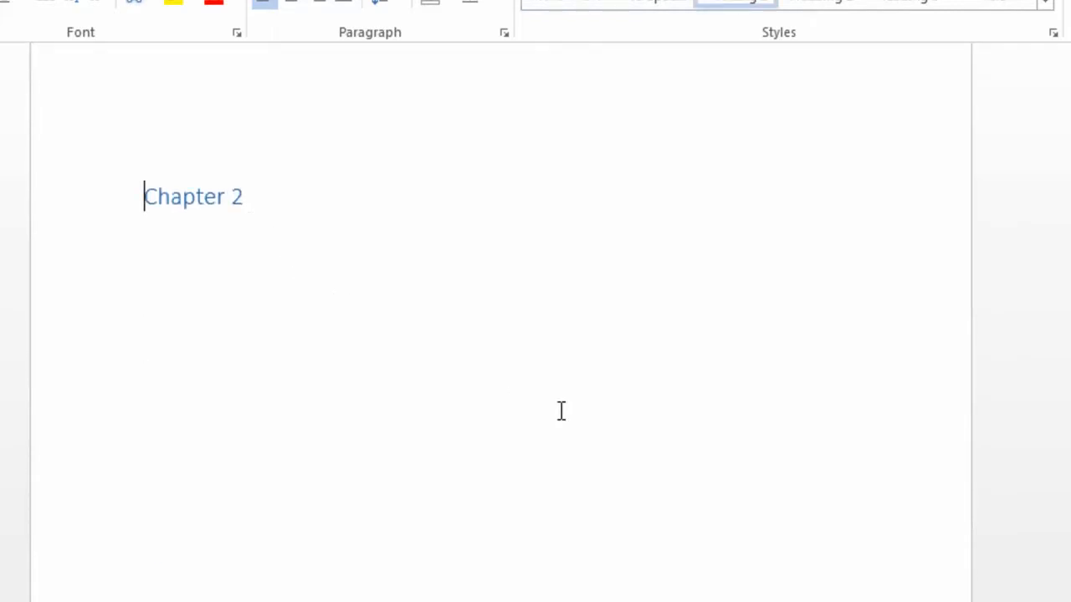